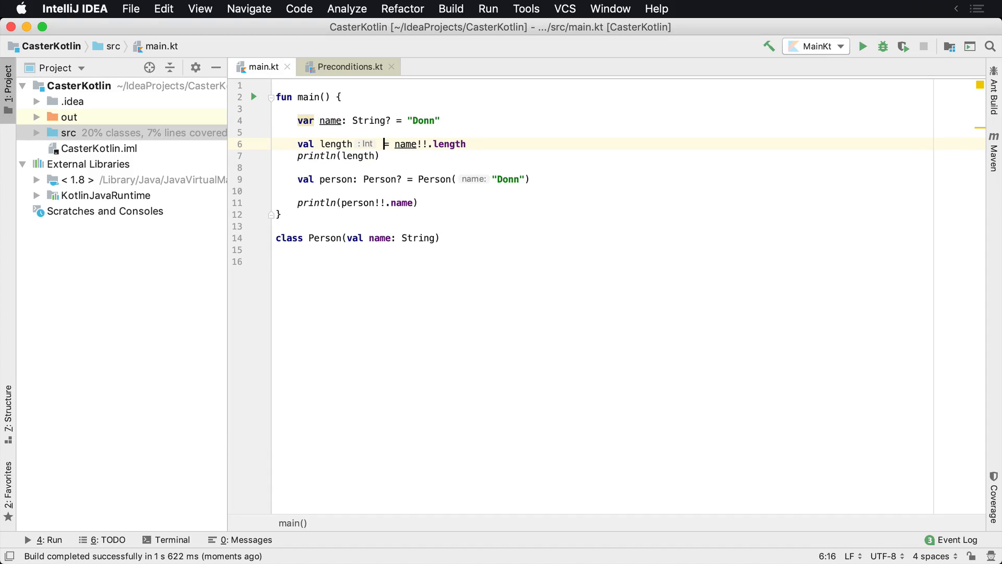
Highlight the !! operators on the name and person lines, then view requireNotNull in Preconditions.kt
double_click(424, 144)
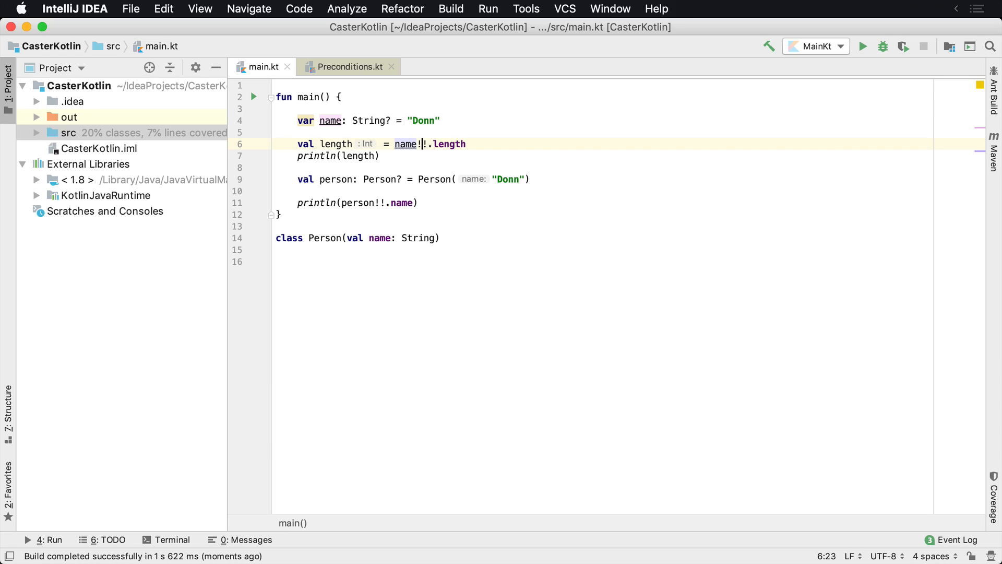
key("Left")
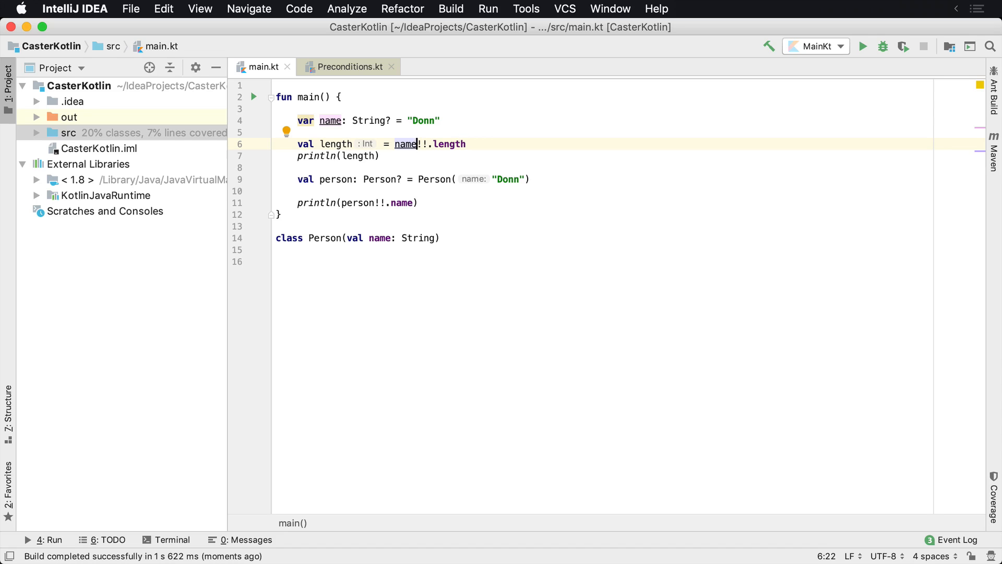
left_click(275, 167)
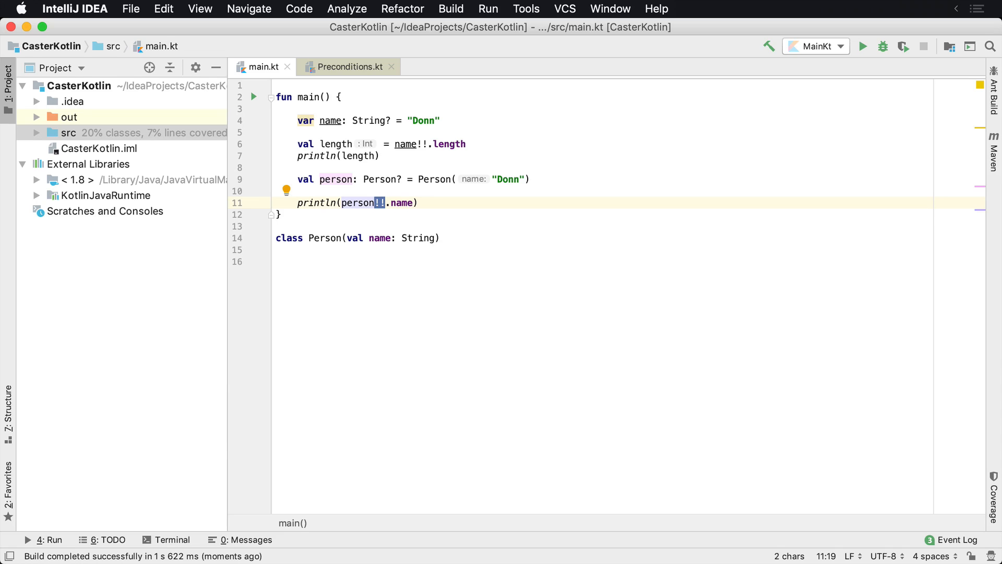
left_click(377, 143)
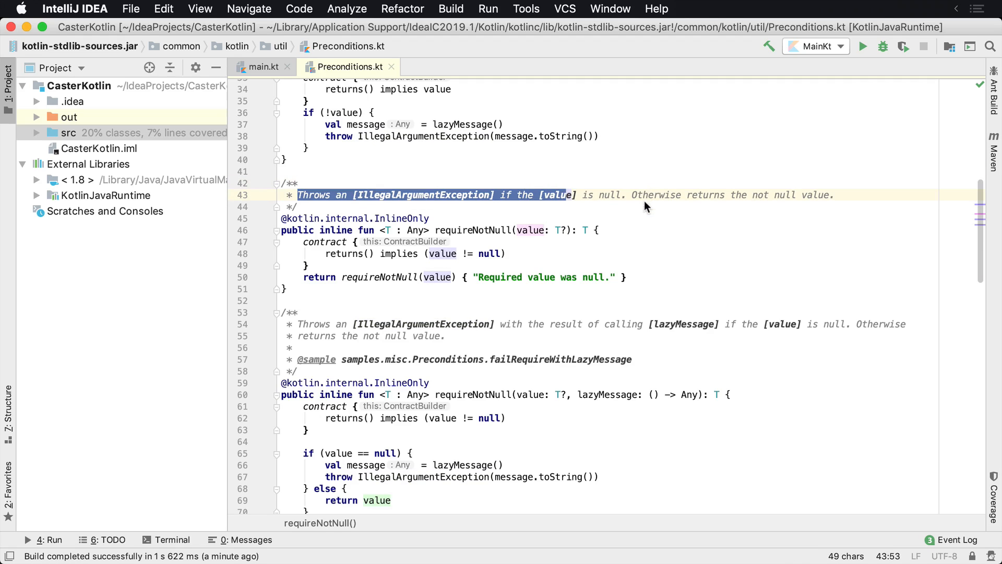
Replace name!! with requireNotNull(name).length in main.kt and run, printing 4 and Donn
left_click(263, 67)
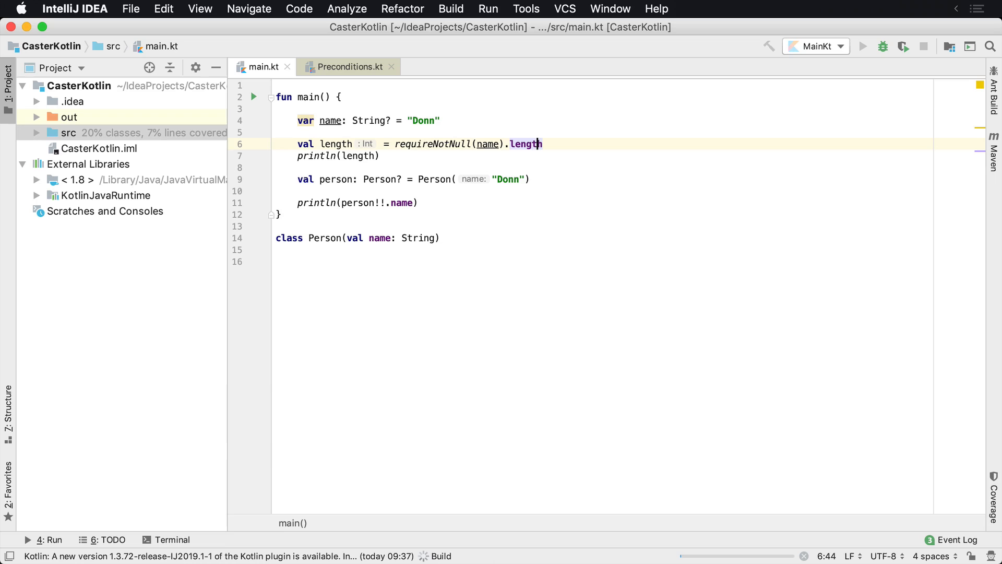
left_click(862, 45)
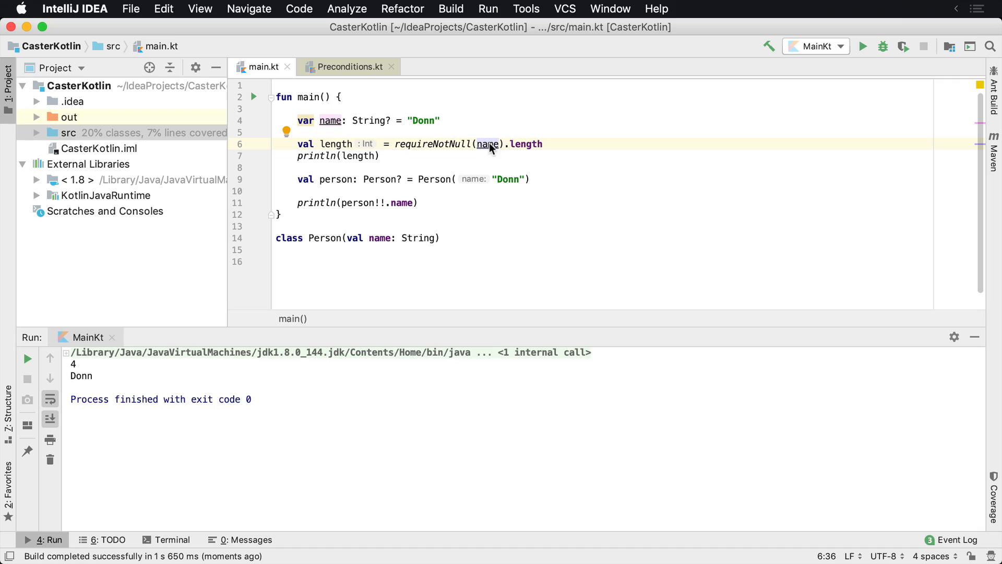
mouse_move(459, 147)
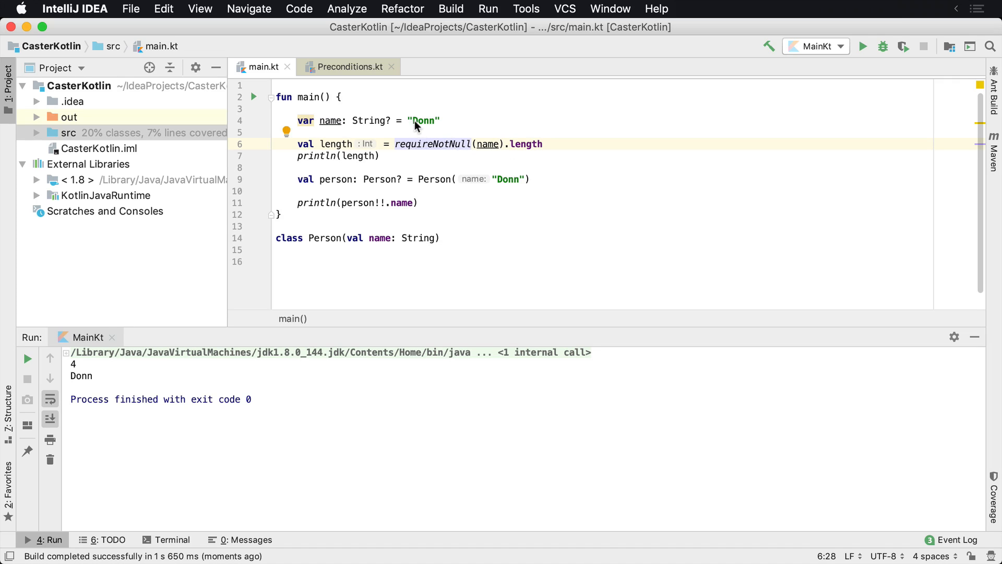
Set name to null and run, getting 'Required value was null.', then view the lazyMessage overload
key("Backspace")
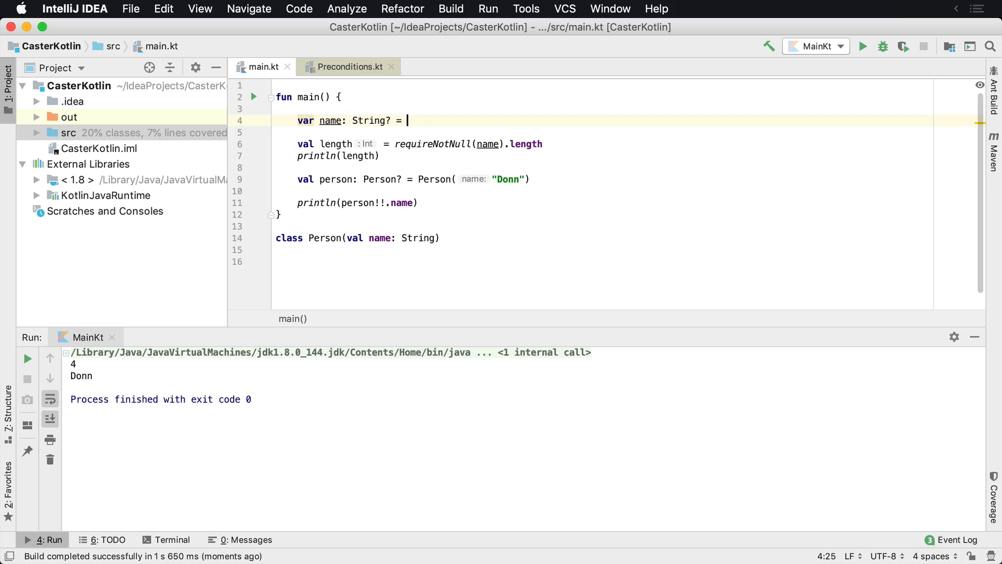
type("null")
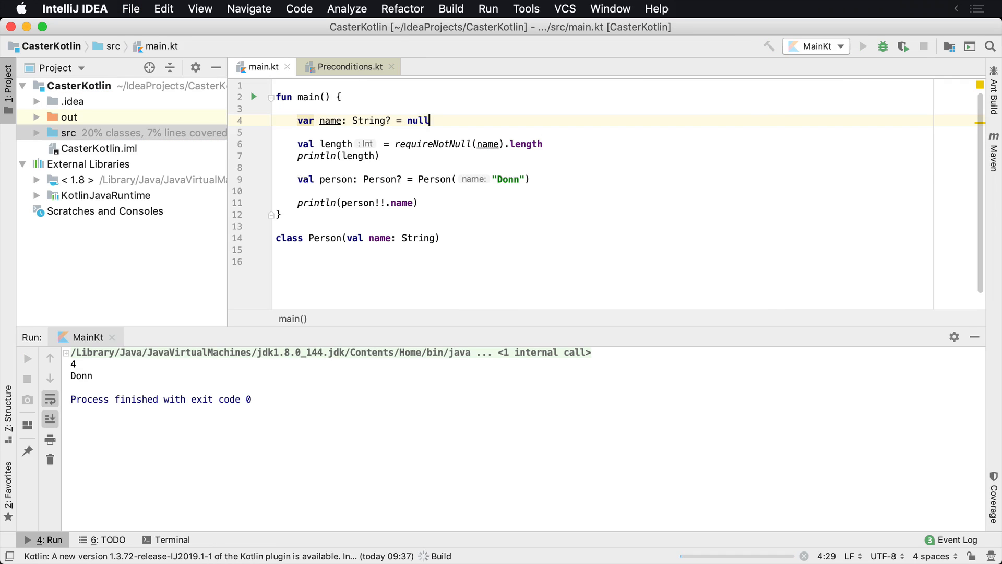
left_click(863, 46)
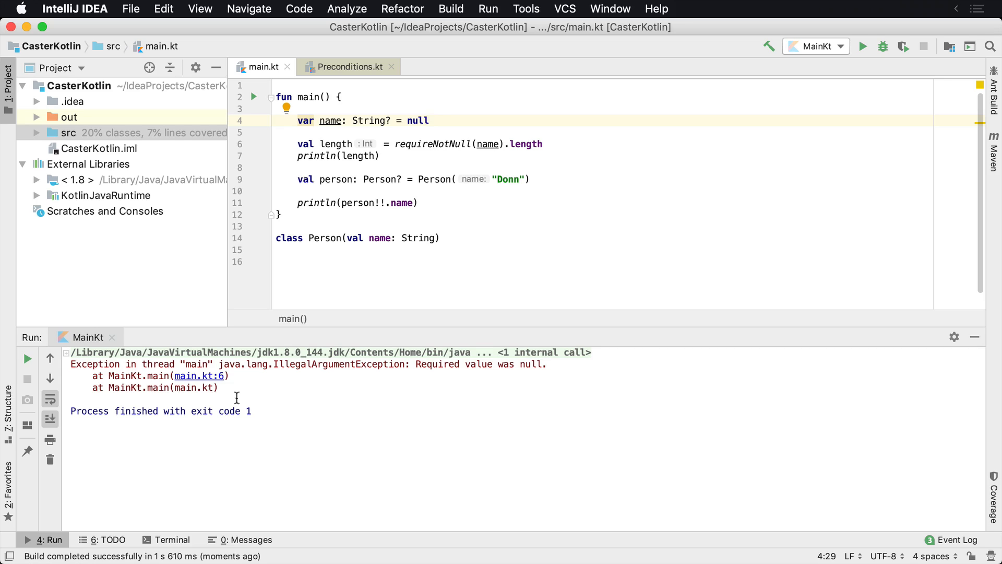
mouse_move(220, 364)
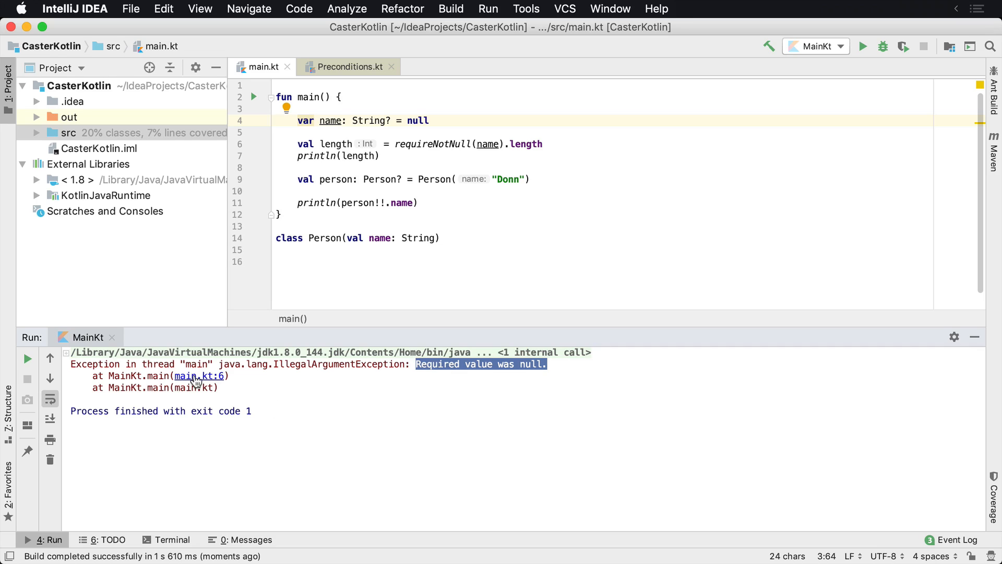
mouse_move(220, 378)
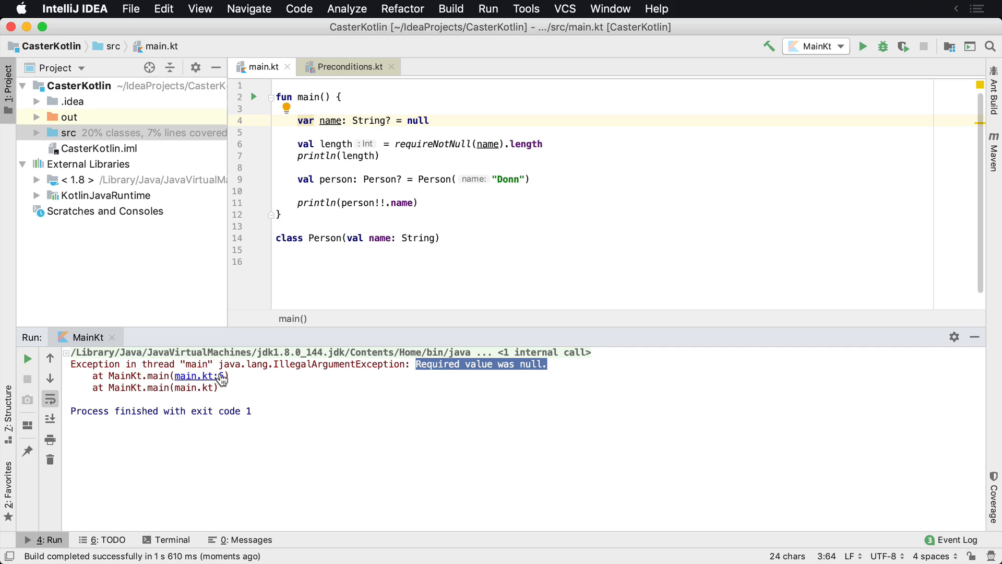
mouse_move(490, 147)
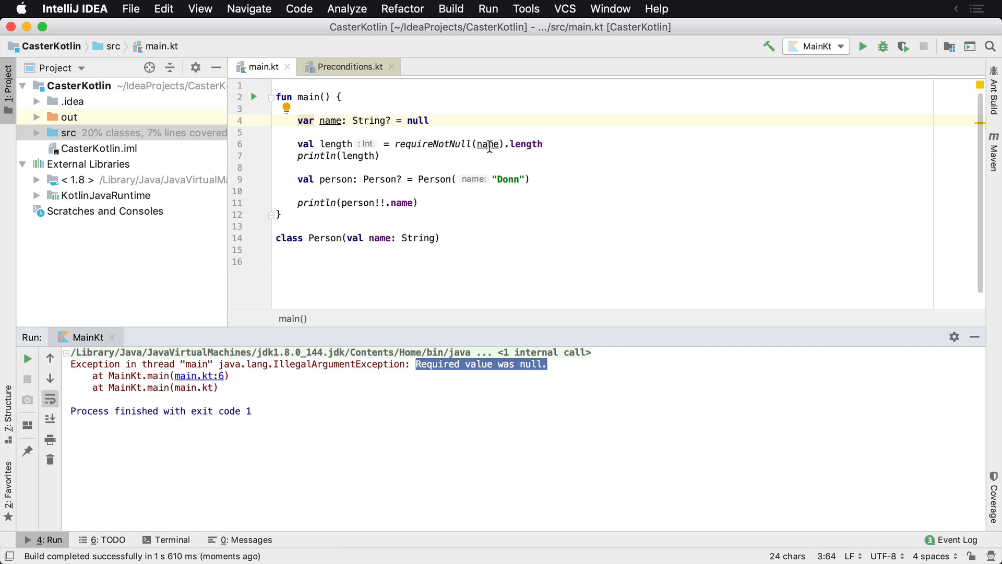
left_click(469, 144)
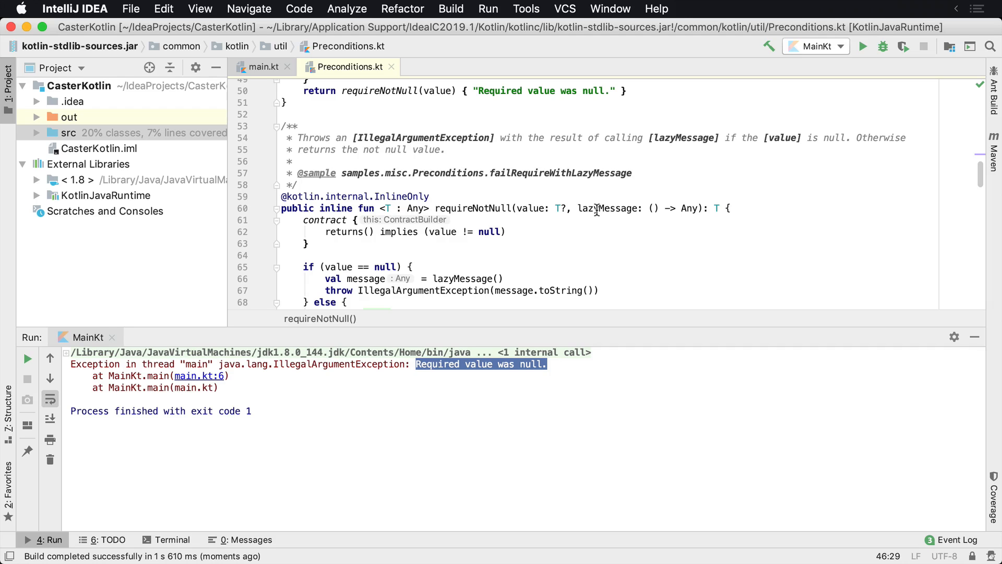
Add lazy message { "The name should not be null, but it was!" } to requireNotNull(name) and run
left_click(262, 67)
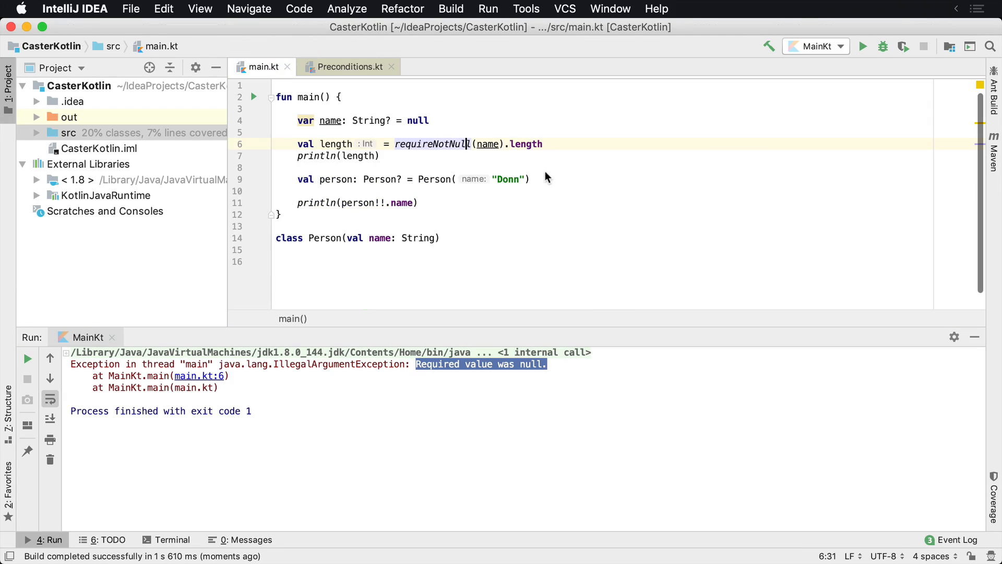
type(", {")
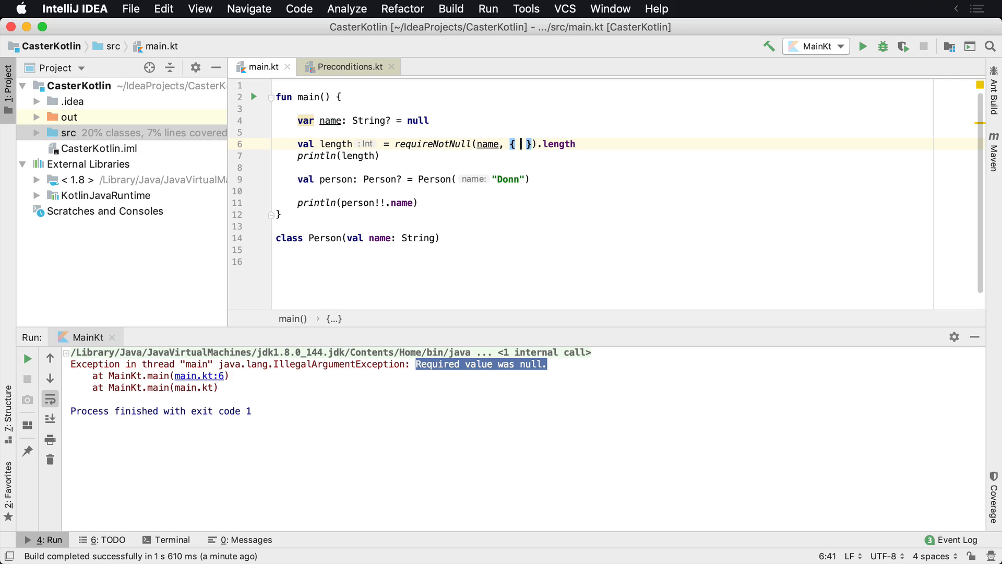
type("\"T\"")
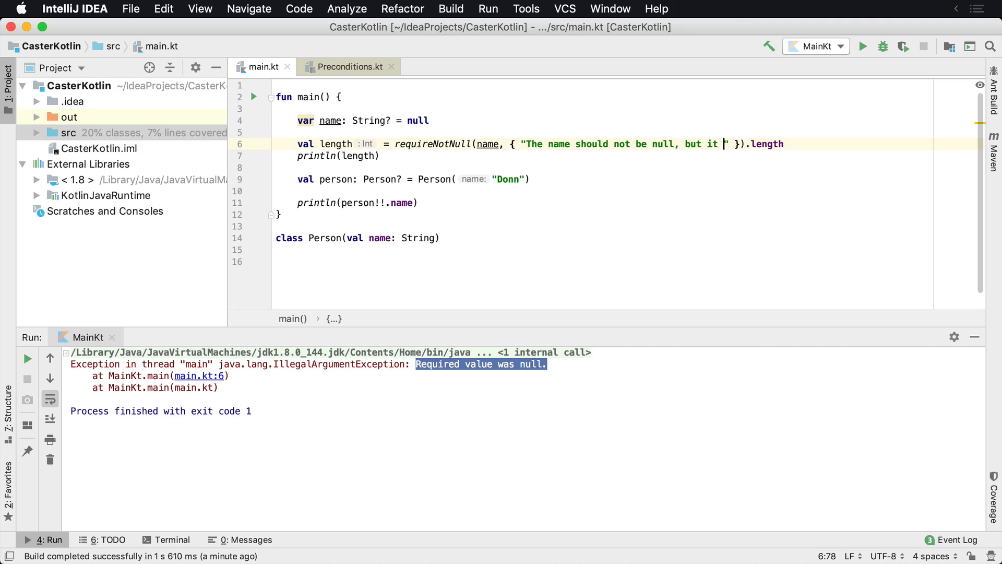
type("was!")
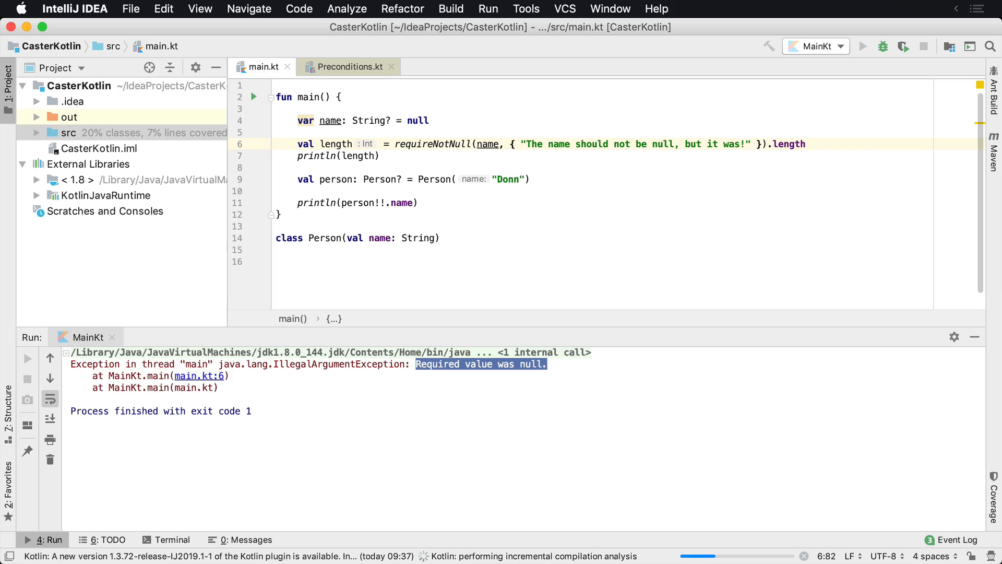
left_click(862, 45)
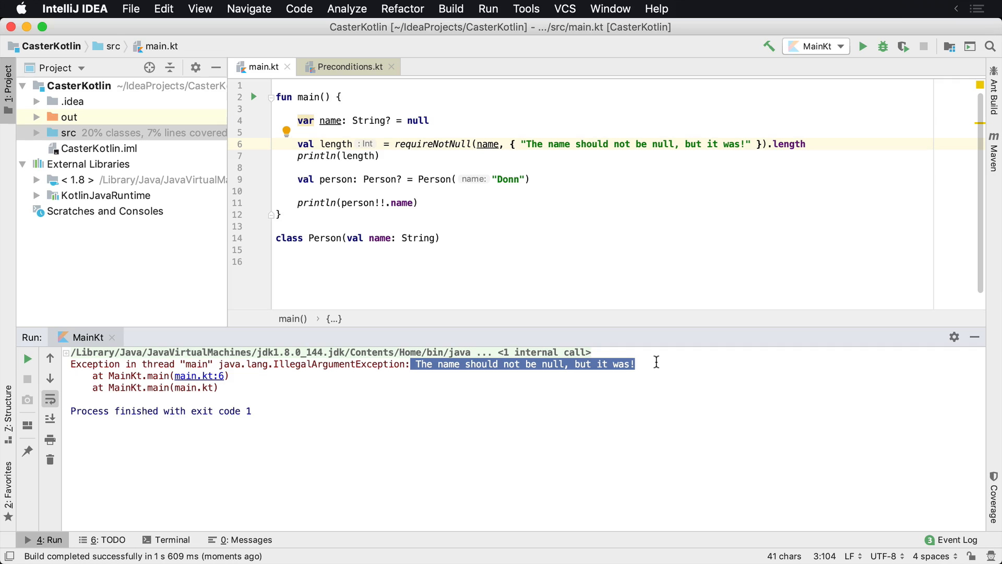
left_click(594, 375)
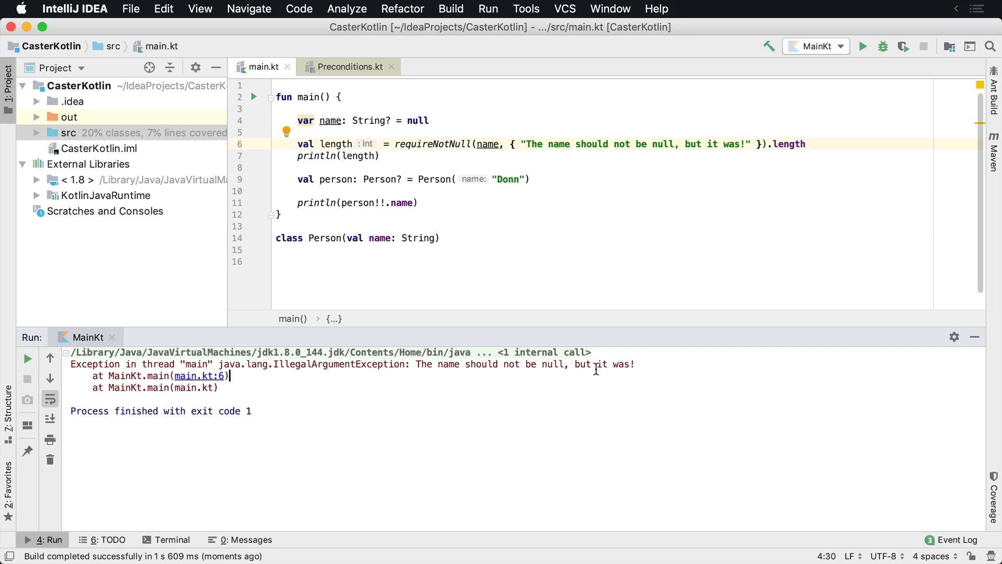
mouse_move(508, 137)
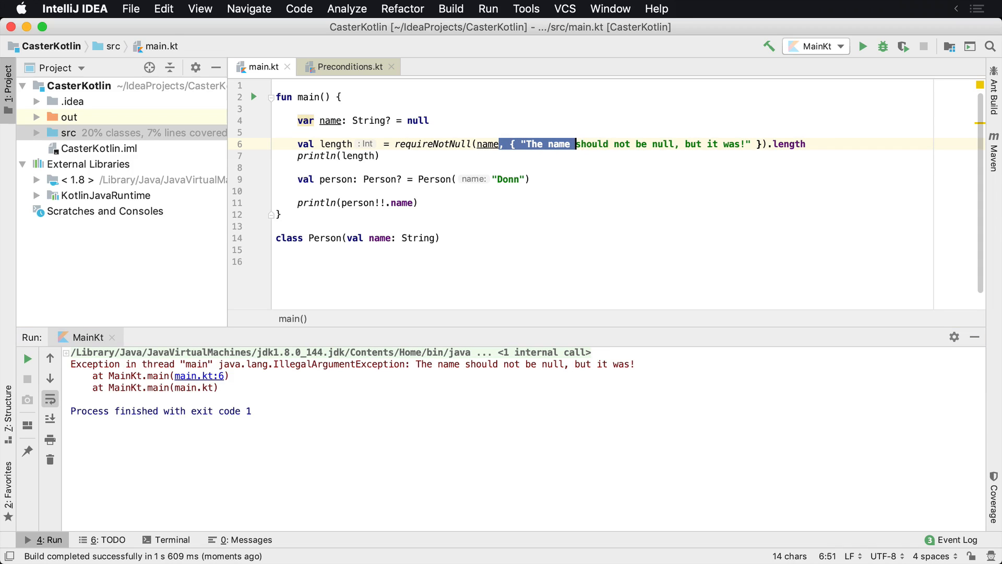
Replace person!! with requireNotNull(person).name
key("Backspace")
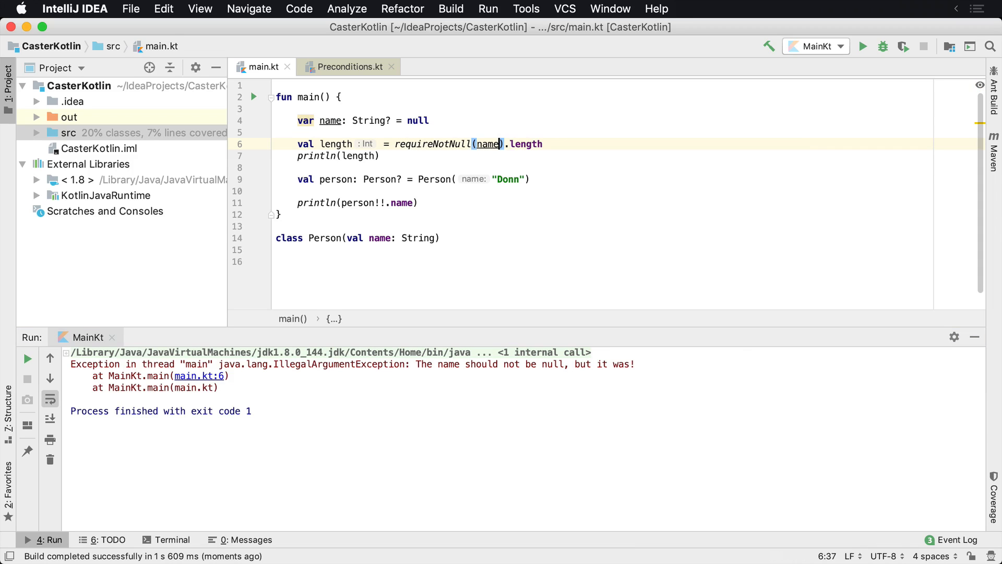
left_click(276, 190)
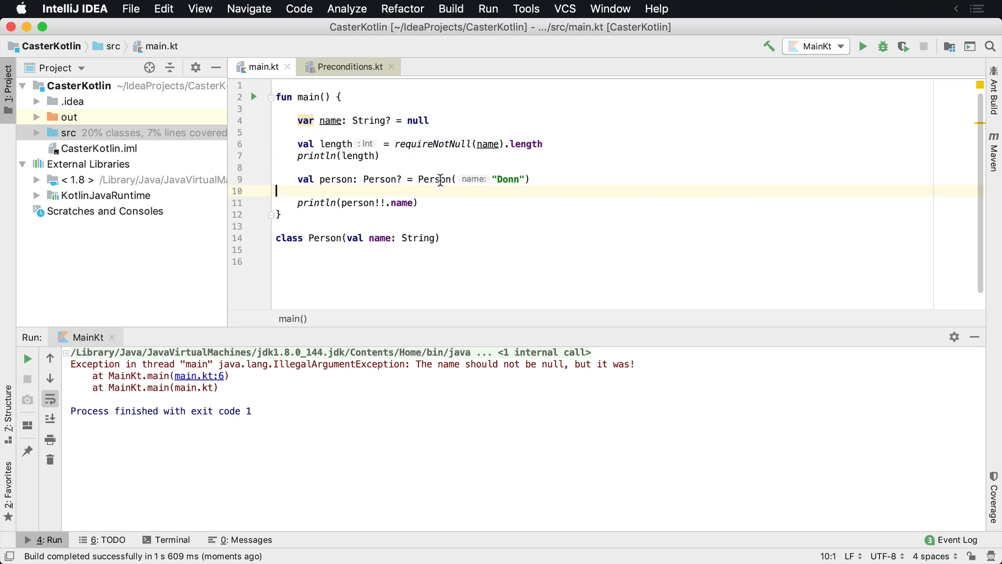
mouse_move(417, 178)
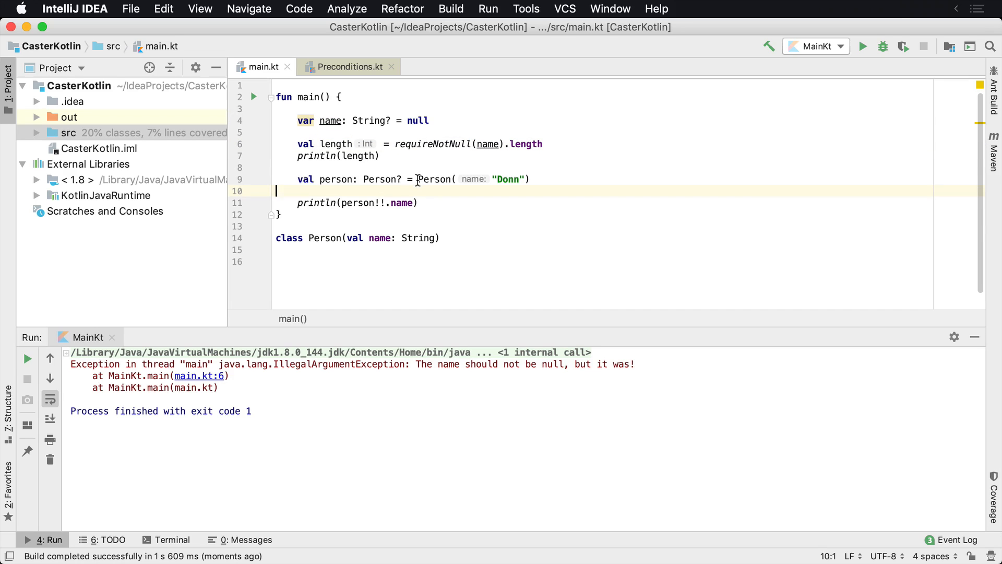
left_click(338, 203)
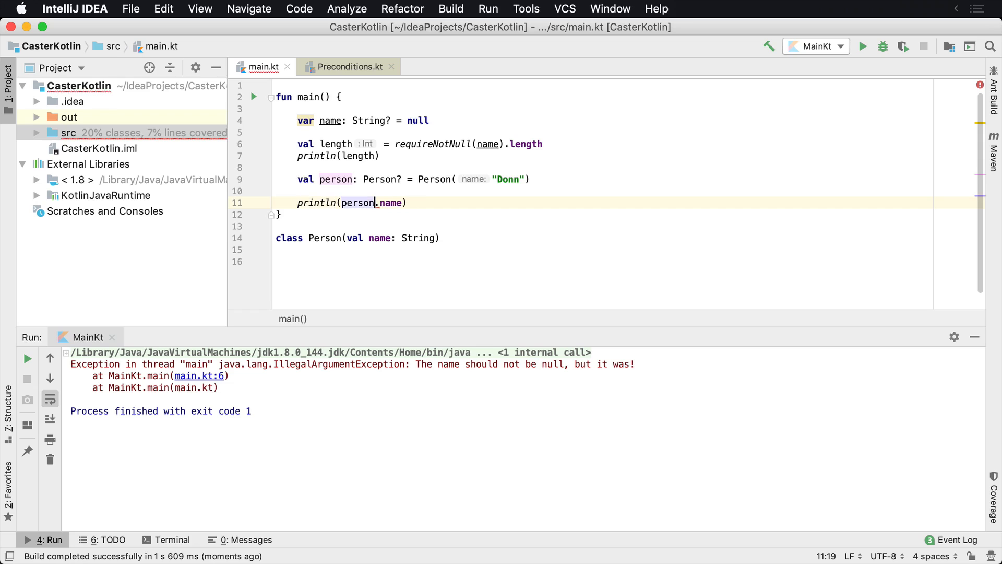
type("requireNotNull(")
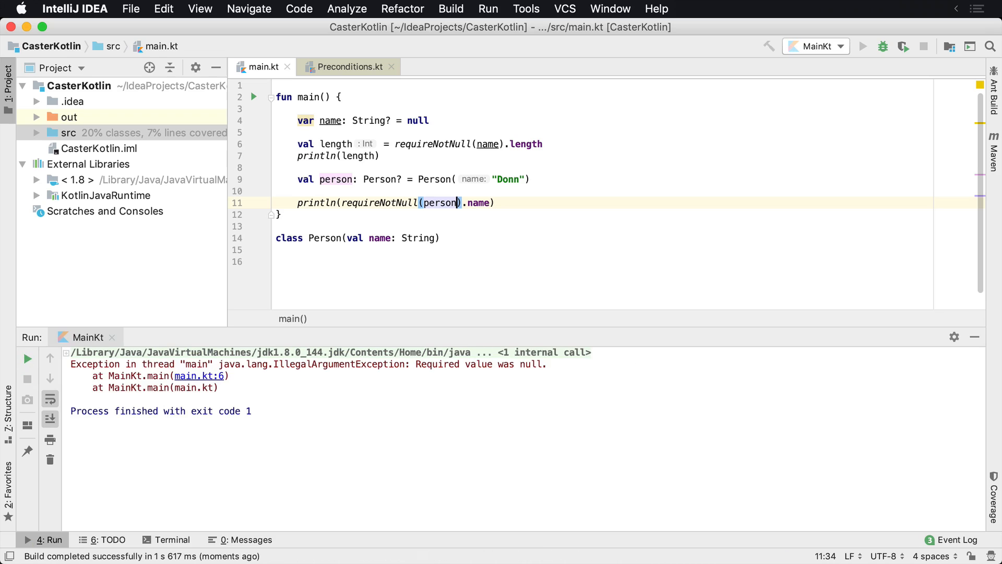
Restore name to "Donn" and run, selecting the printed Donn in the output
left_click(406, 132)
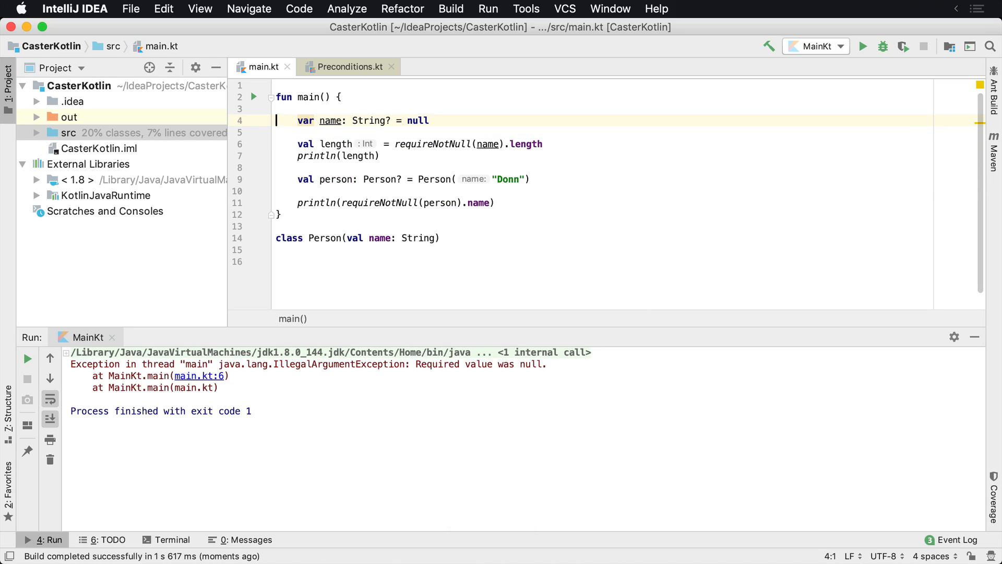
type("\"Do\"")
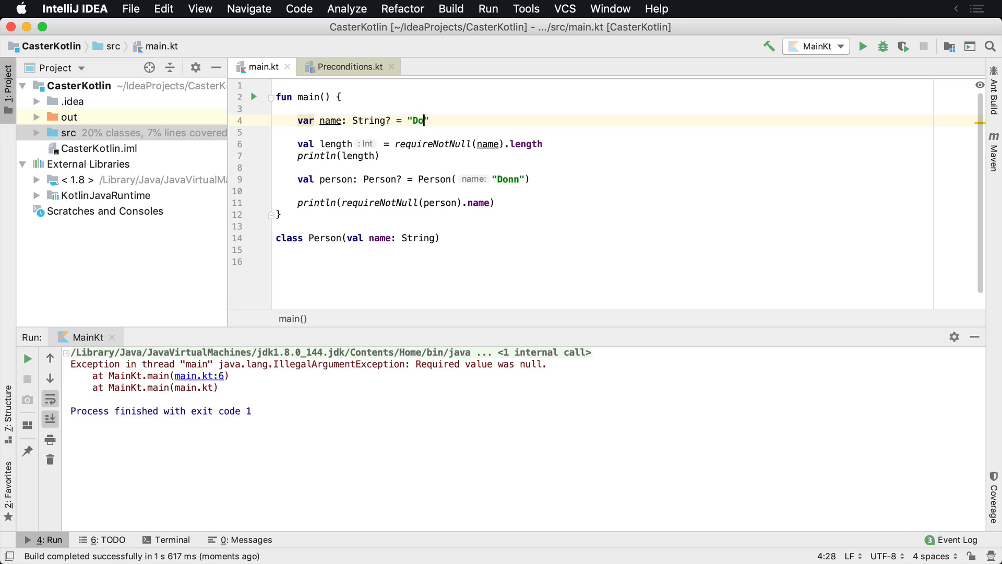
type("nn")
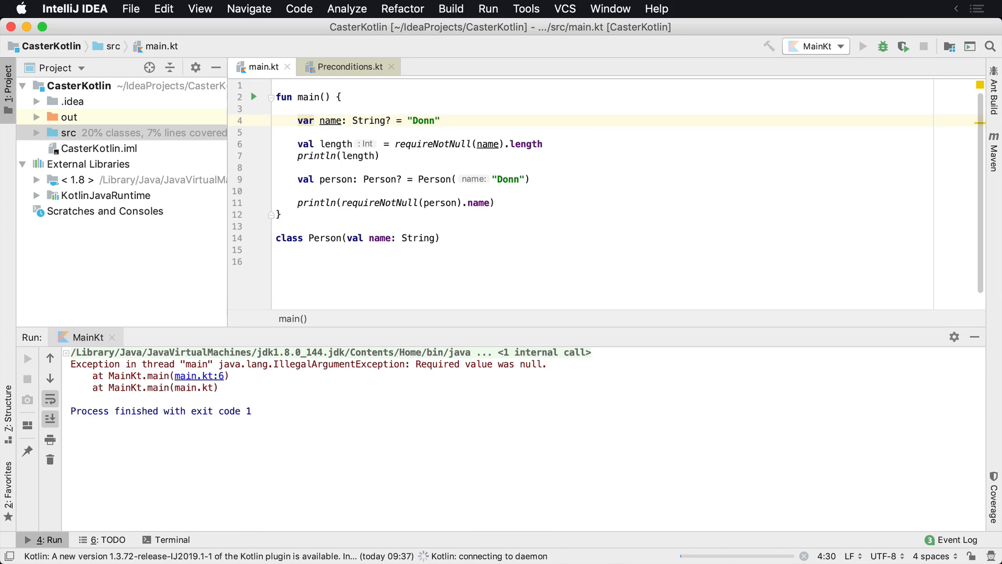
left_click(863, 46)
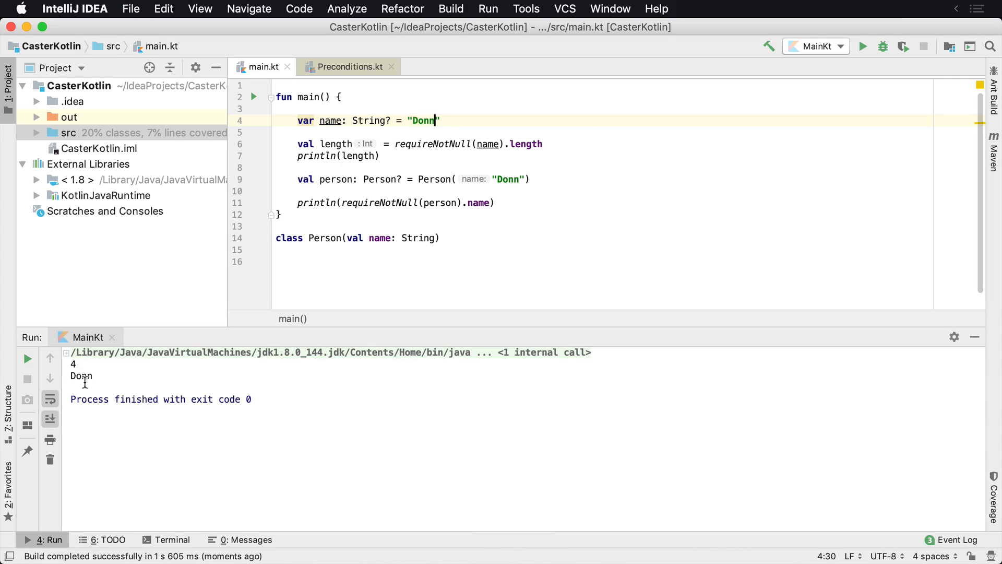
double_click(81, 376)
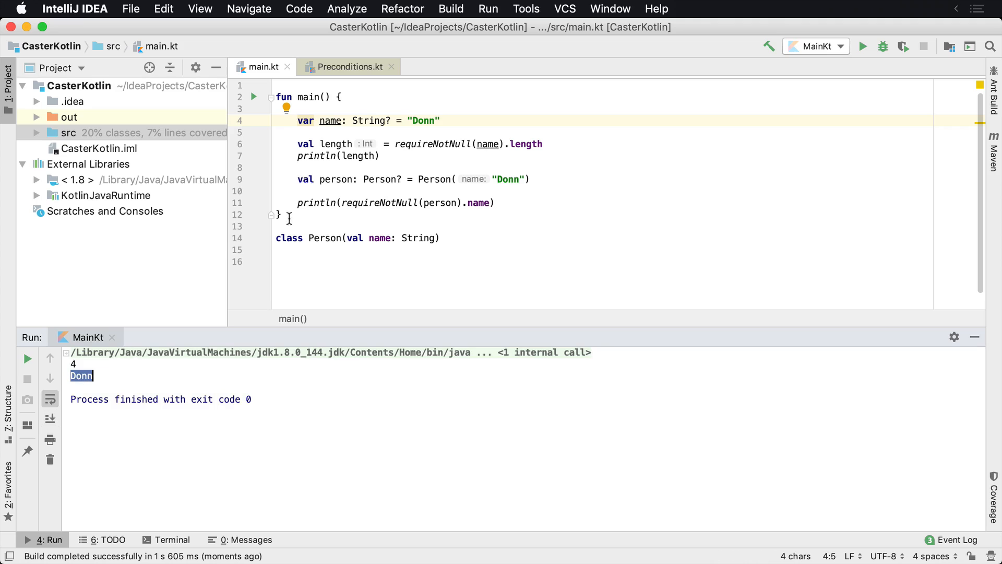
Remove the name and length lines, set person to null with Person("Donn") commented out
left_click(395, 144)
type("s")
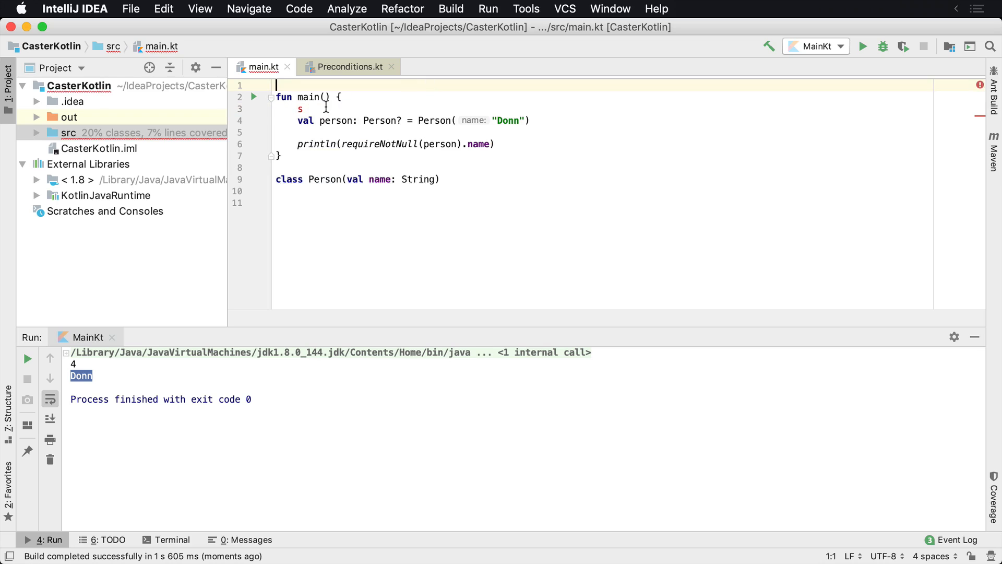
left_click(422, 121)
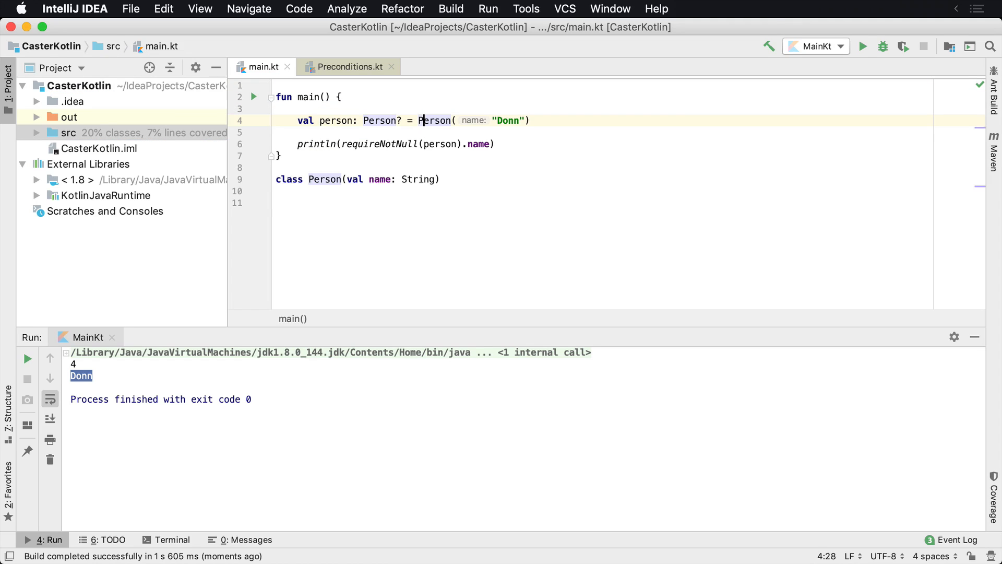
type("m//")
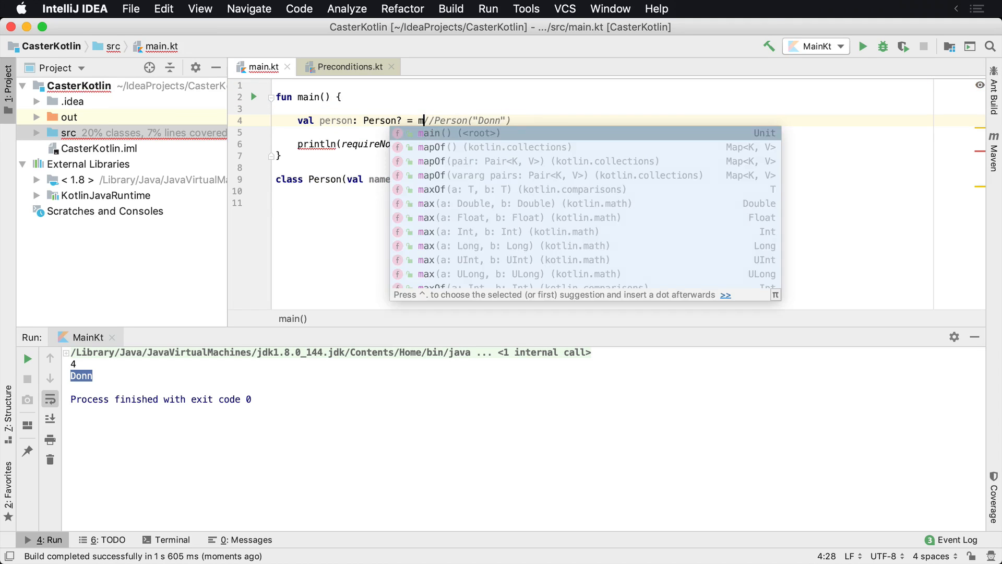
type("null")
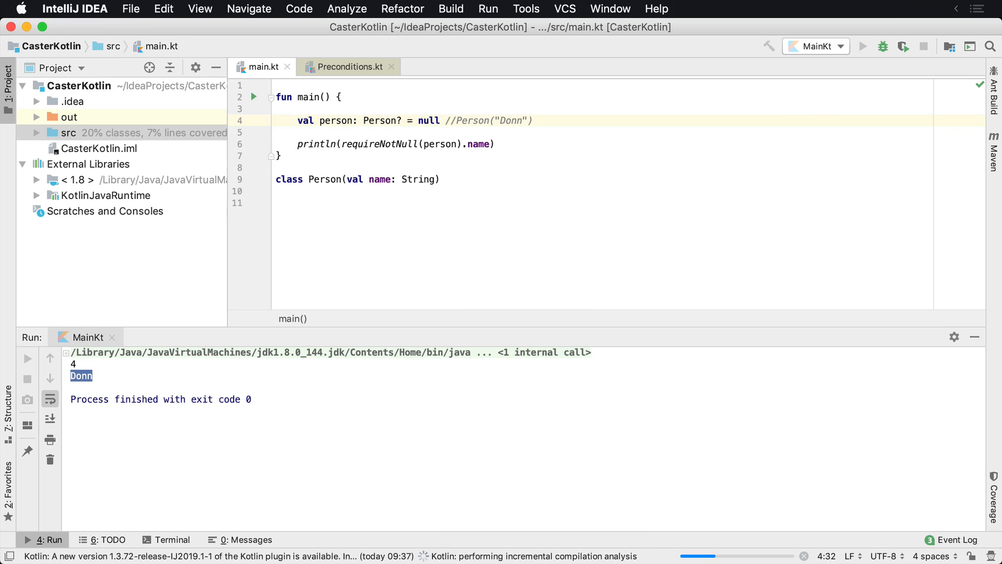
Run with person null, then add lazy message "Hi friends" to requireNotNull(person) and rerun
left_click(867, 46)
type(", \"")
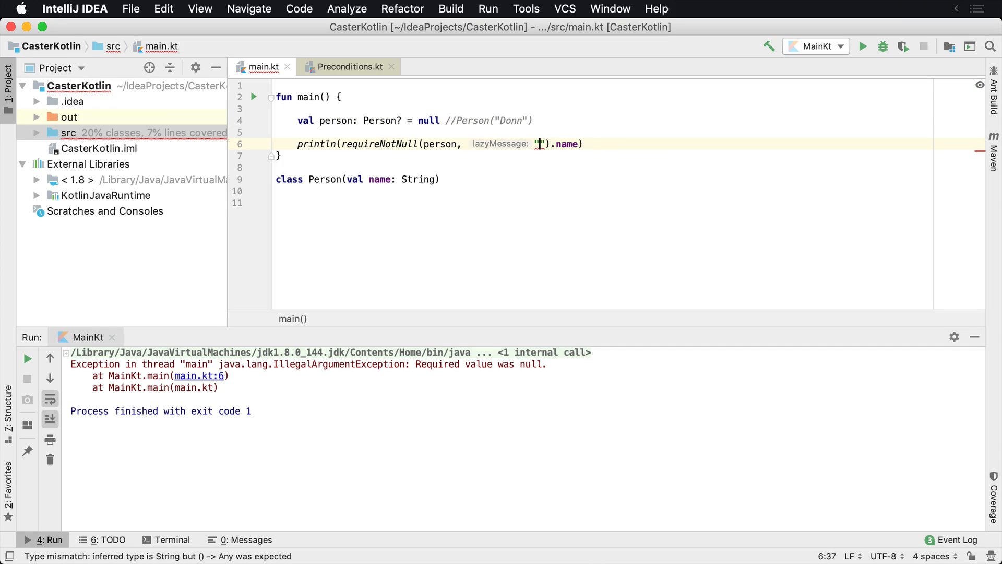
type("Hi")
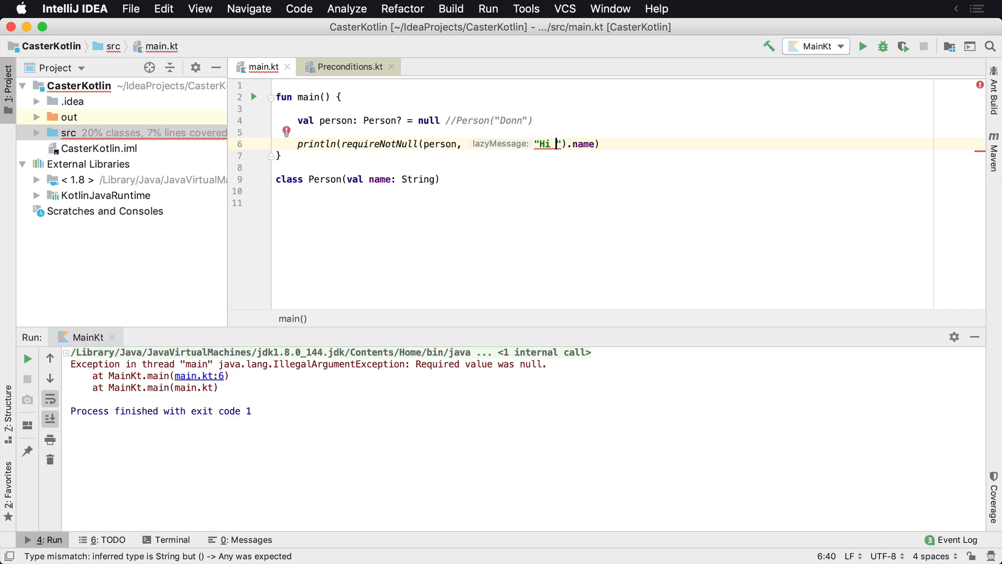
type("friends")
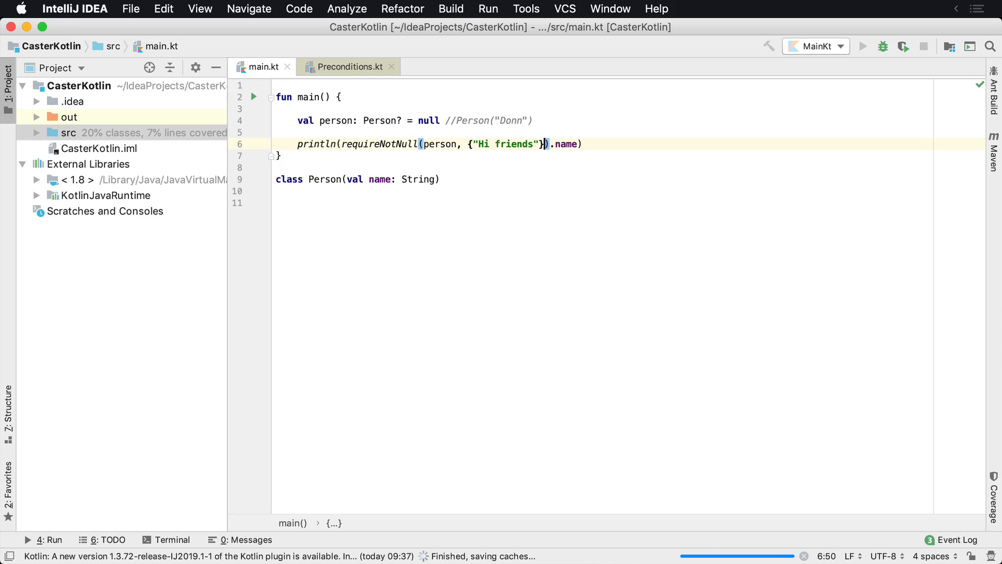
left_click(862, 46)
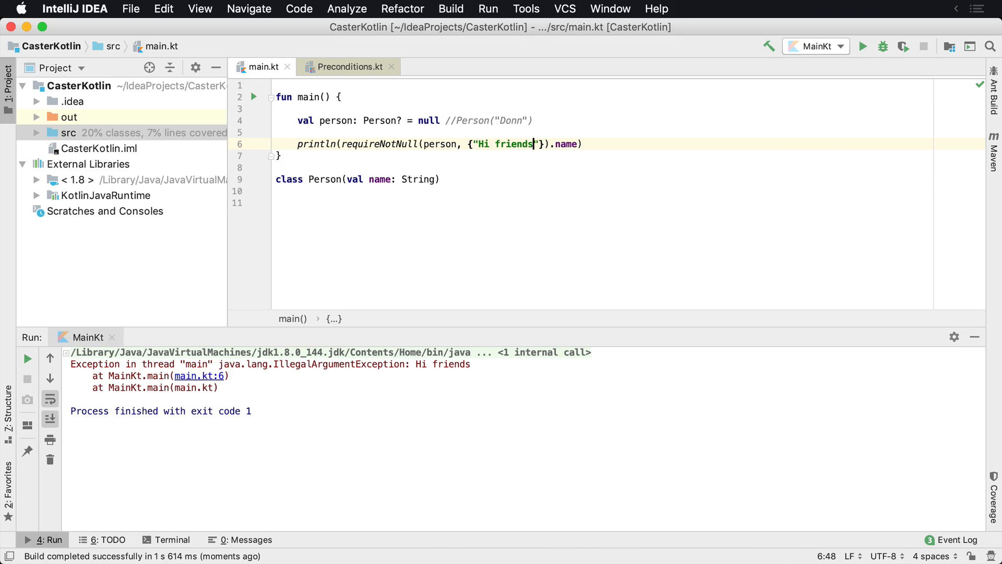
Change the message to "Person should not be null" and run to see the IllegalArgumentException
type("Pesron s")
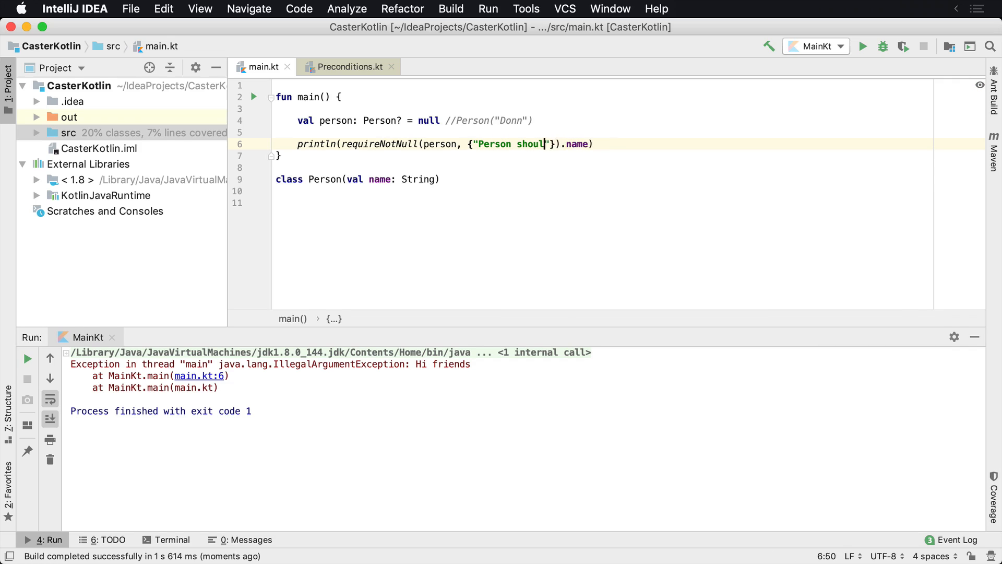
type("d not be null")
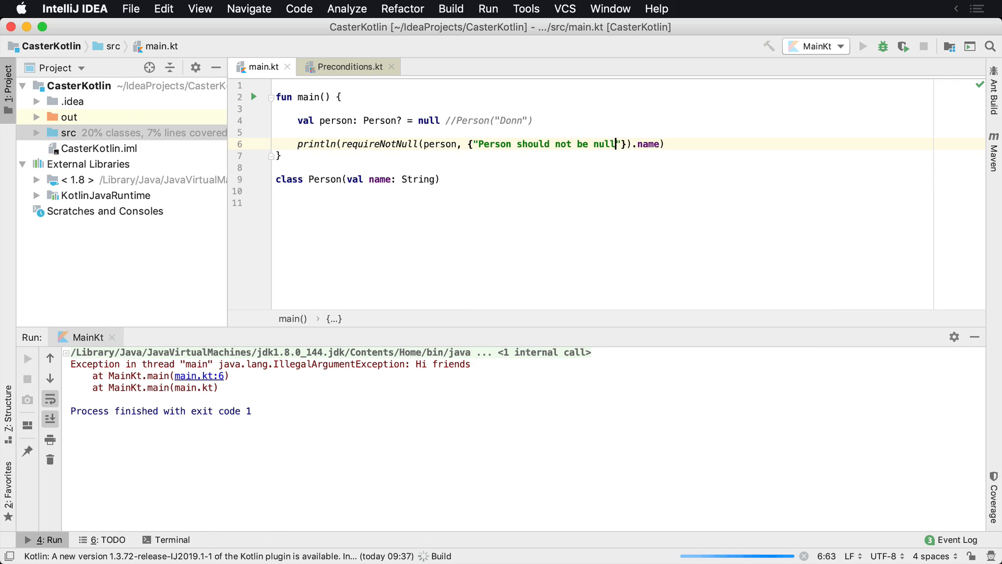
left_click(26, 359)
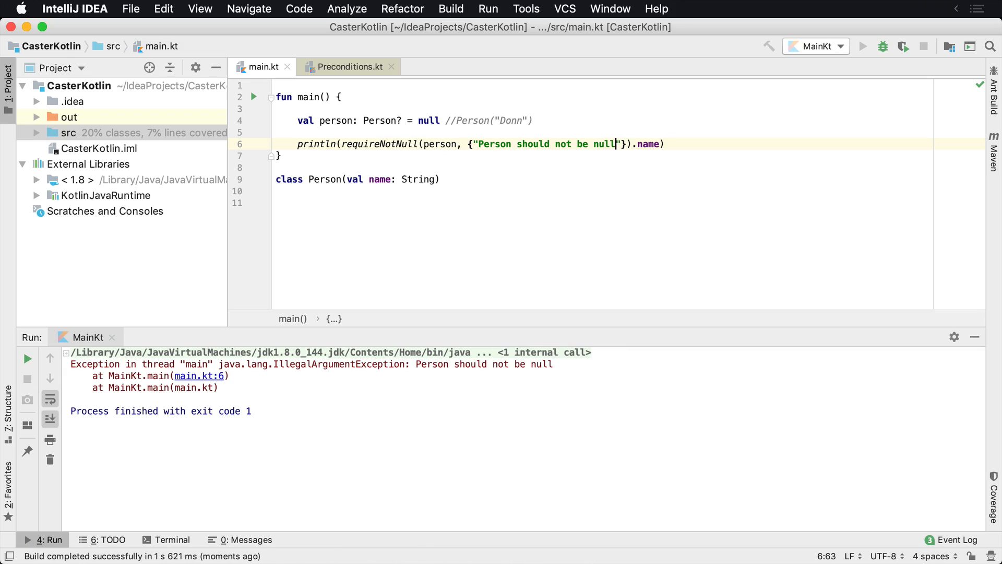